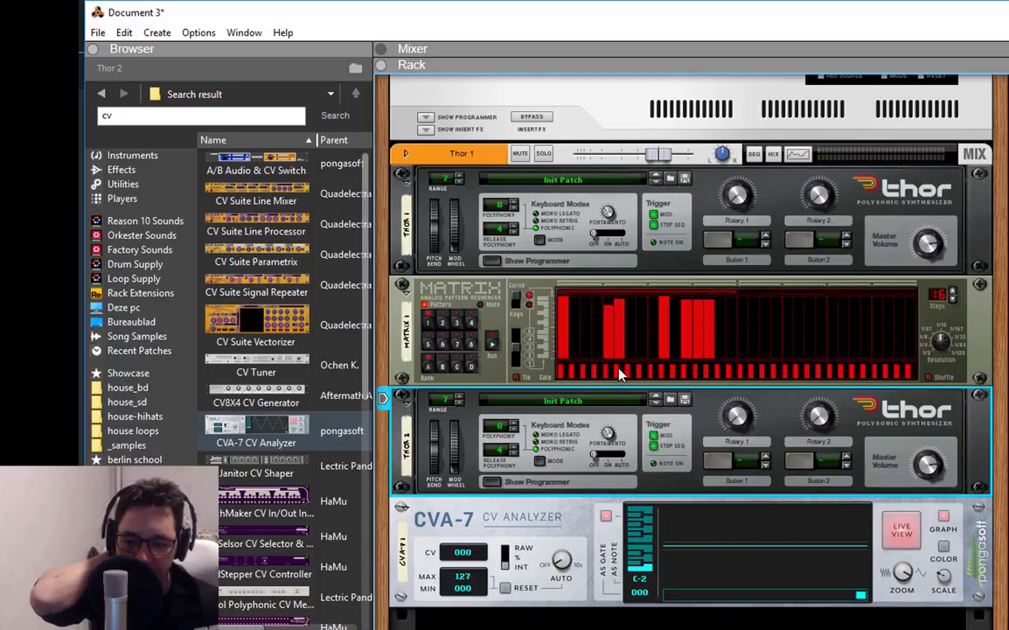
mouse_move(622, 469)
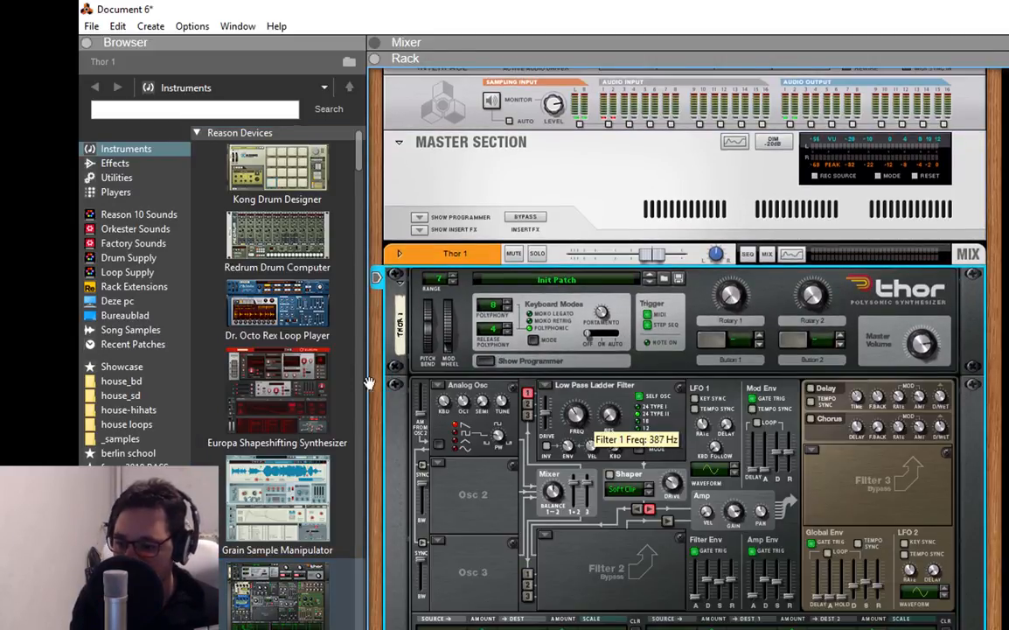
Show the Utilities category in the browser to find the Matrix Pattern Sequencer
left_click(116, 179)
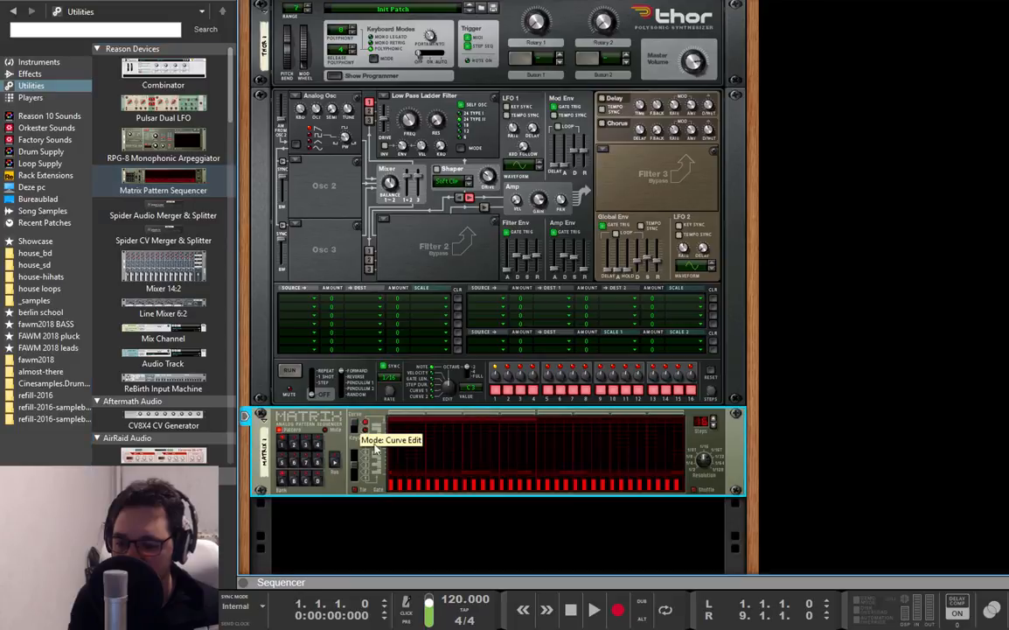
Cable the Matrix into Thor and search 'cv' to locate the CVA-7 CV Analyzer
left_click_drag(394, 446, 488, 436)
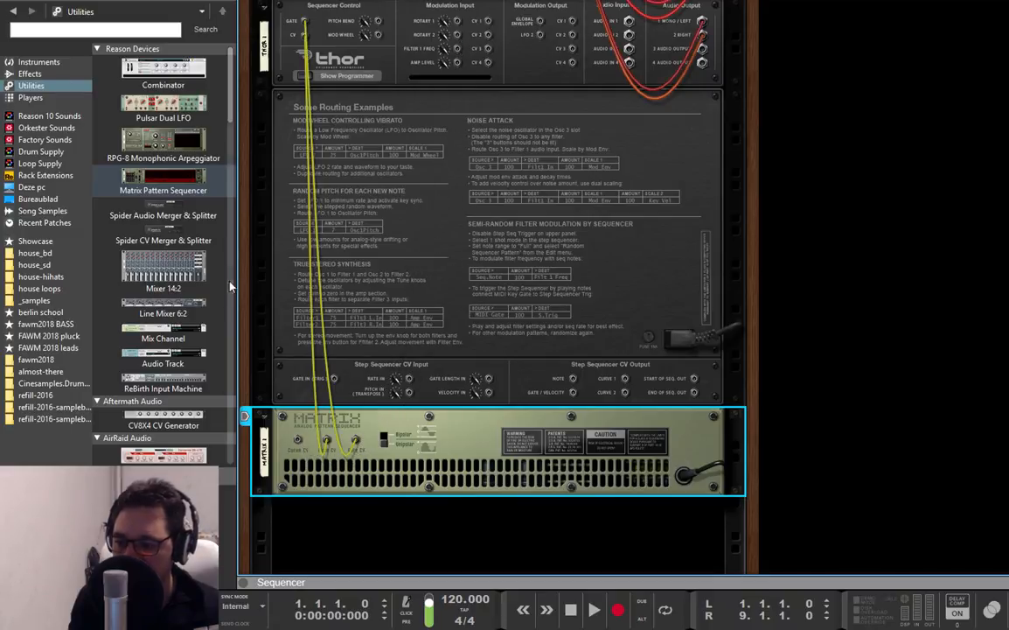
type("cv")
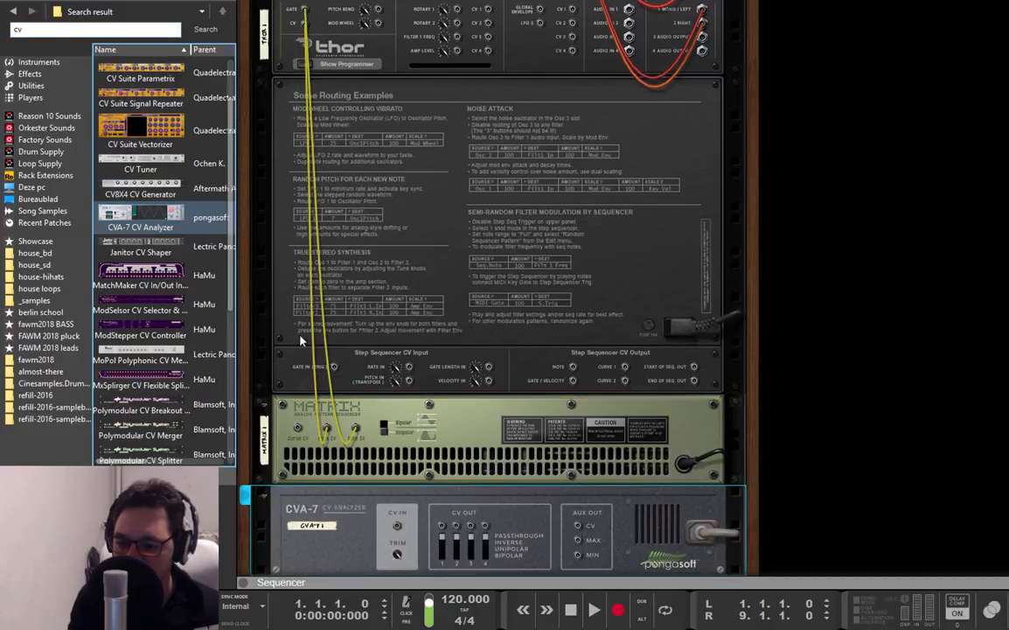
scroll("down", 3)
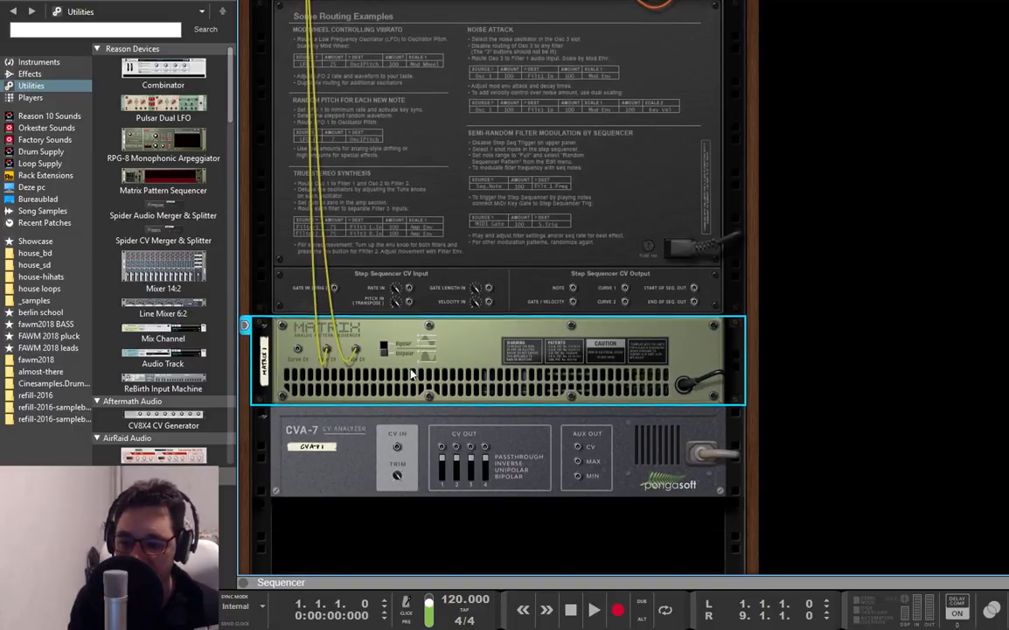
Show the Instruments category and begin choosing a CV modulation source on the new Thor
left_click(28, 56)
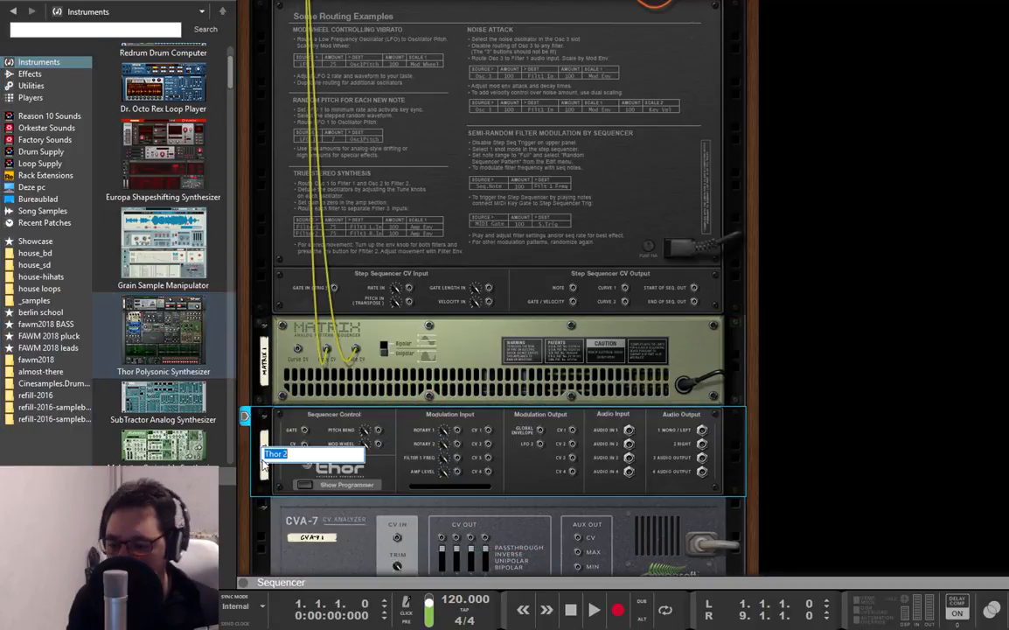
type("CV SGEN FILT 1")
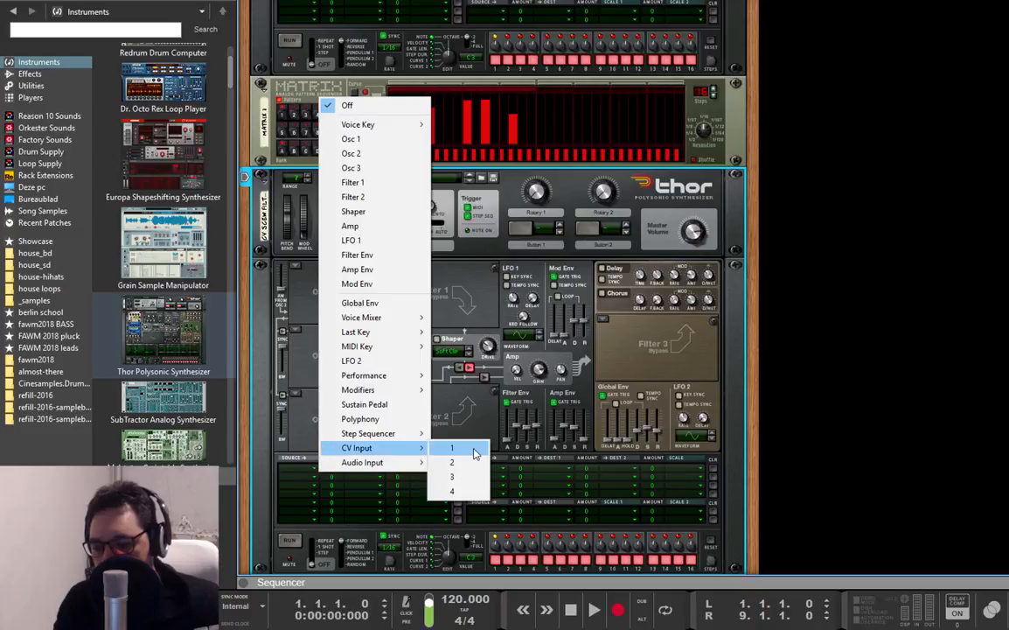
Route CV Input 1 to Filter 3 Left In and load Low Pass Ladder in Filter 3
left_click(451, 447)
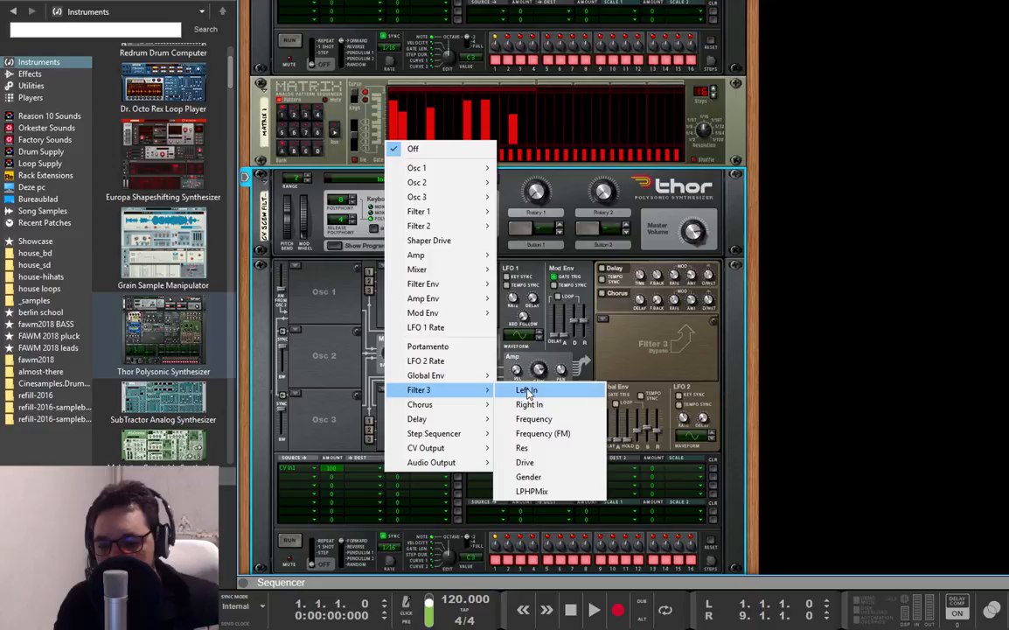
left_click(526, 390)
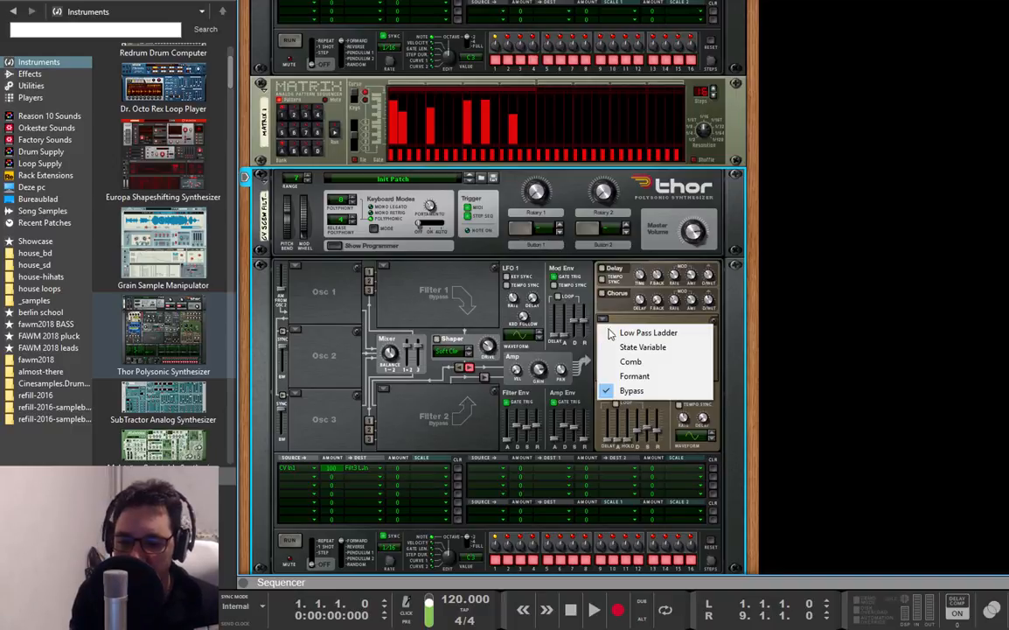
left_click(647, 332)
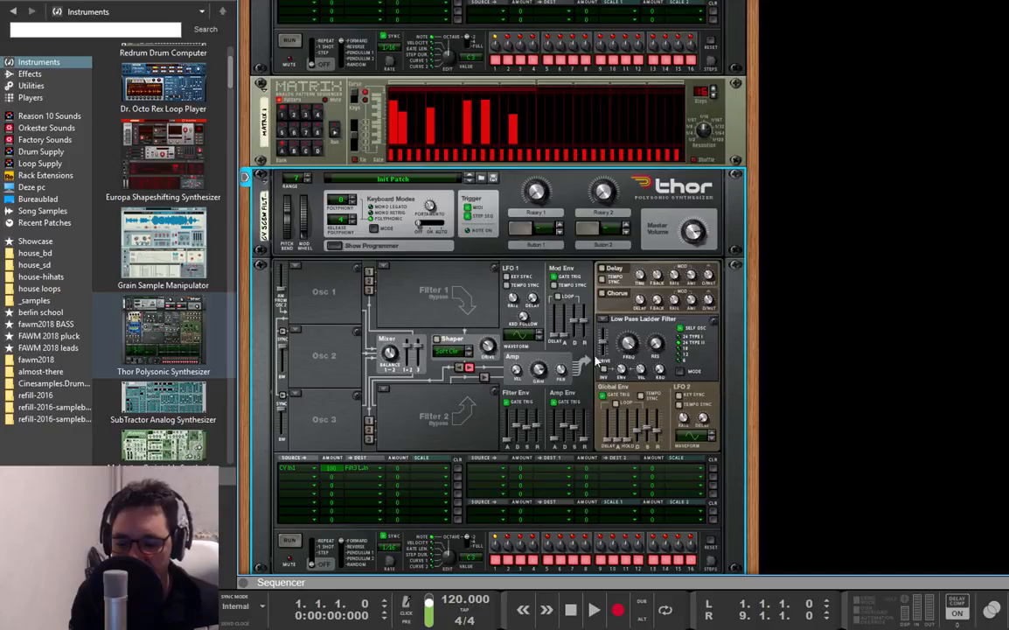
mouse_move(635, 371)
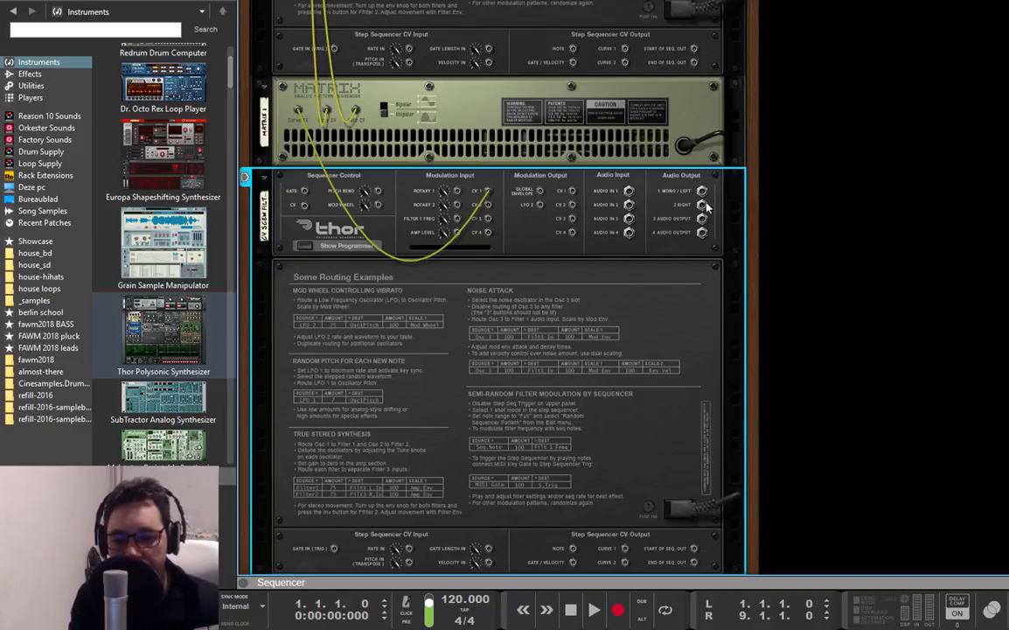
mouse_move(713, 203)
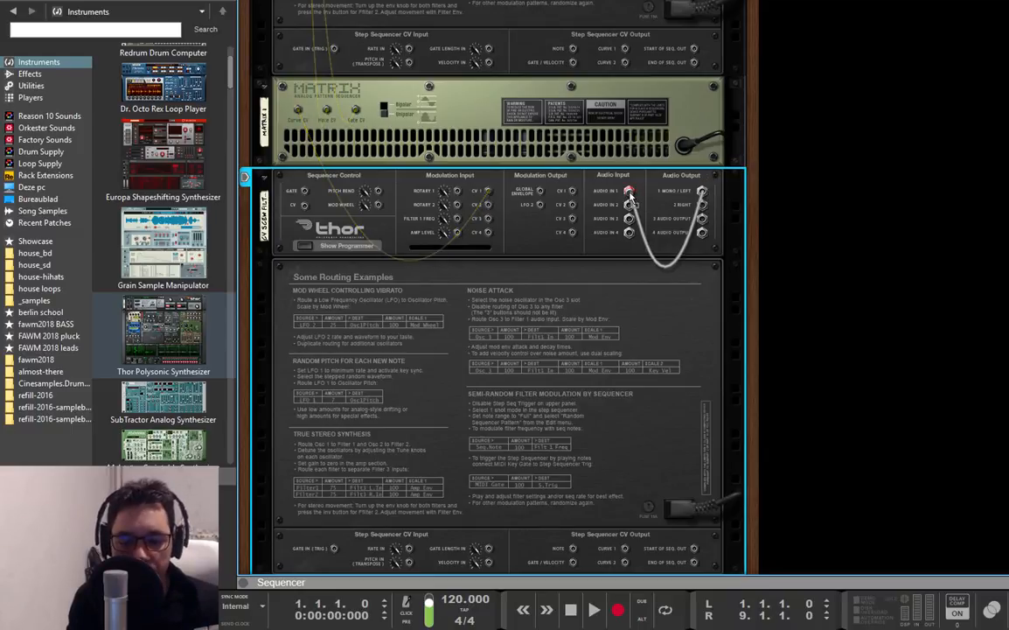
Patch a rear cable on the second Thor so the CV reaches the CVA-7 analyzer
left_click(626, 233)
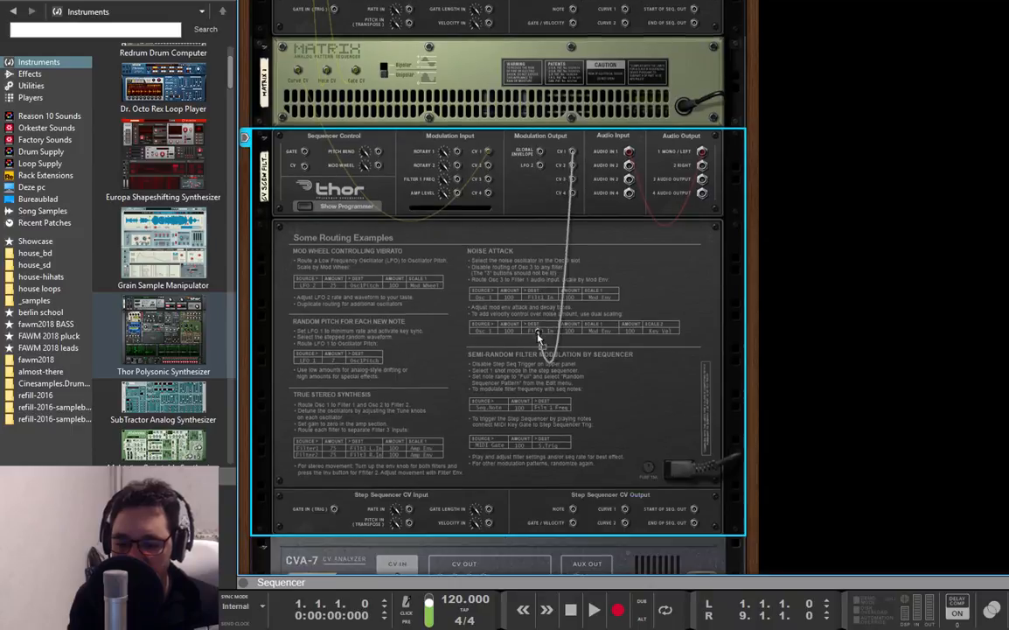
scroll("down", 3)
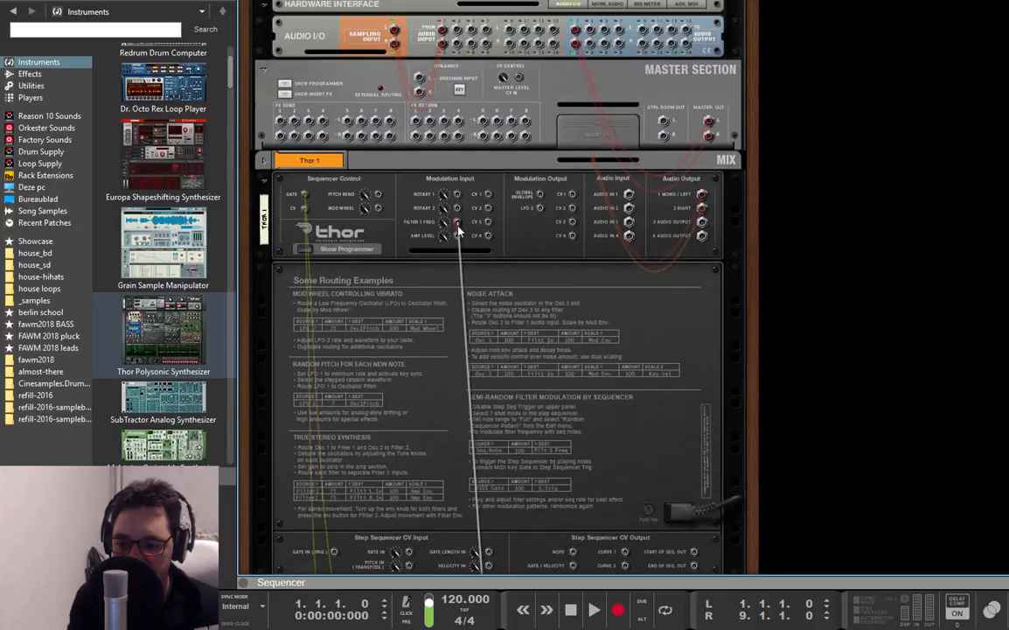
scroll("down", 3)
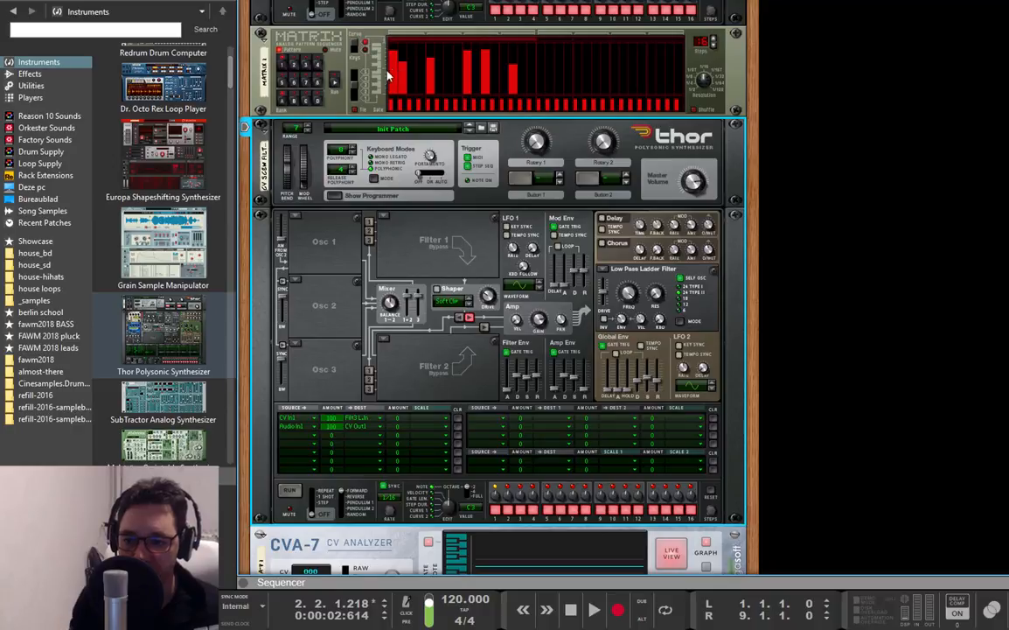
Lower the Filter 3 Freq cutoff on Thor's global Low Pass Ladder filter
scroll("down", 3)
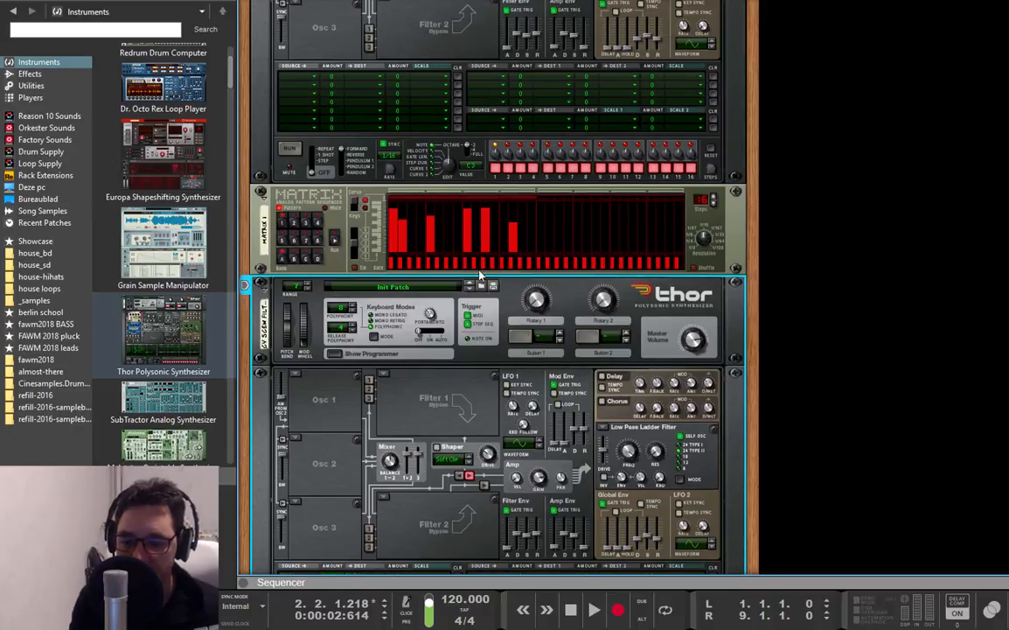
scroll("down", 3)
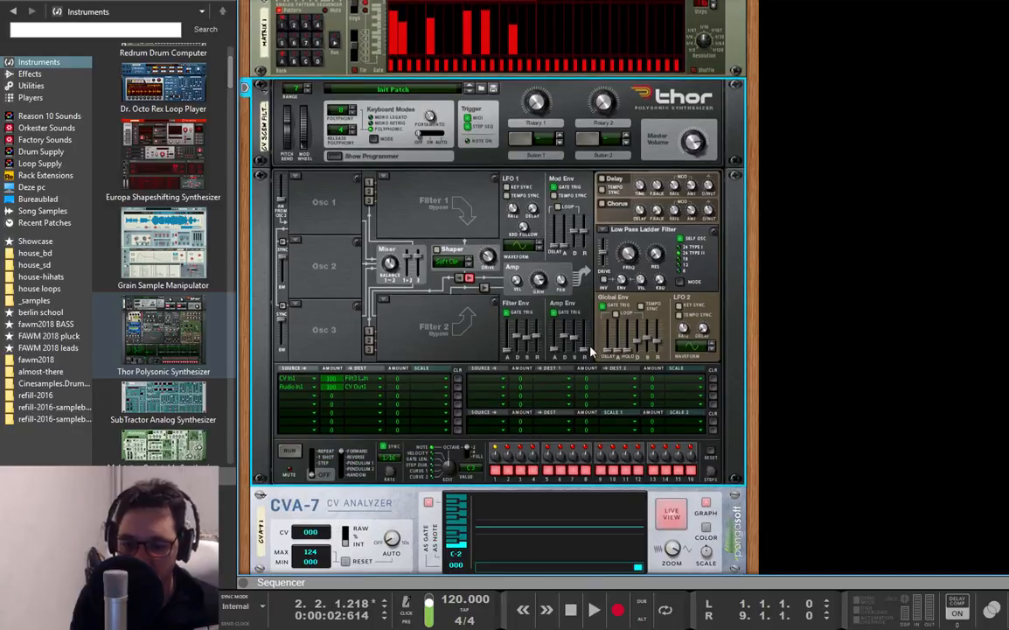
mouse_move(623, 253)
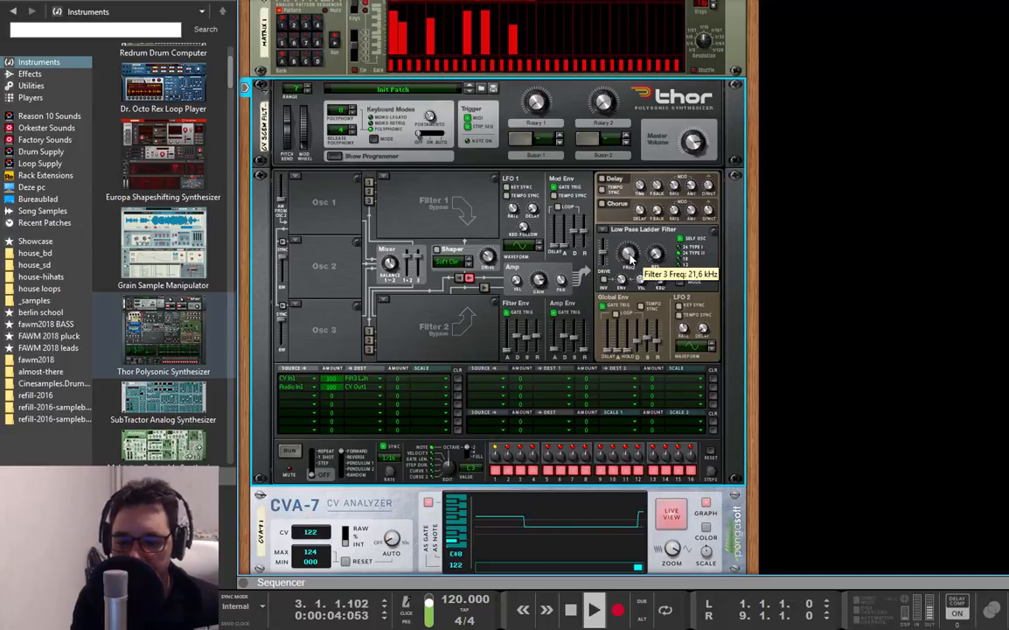
left_click_drag(628, 254, 627, 272)
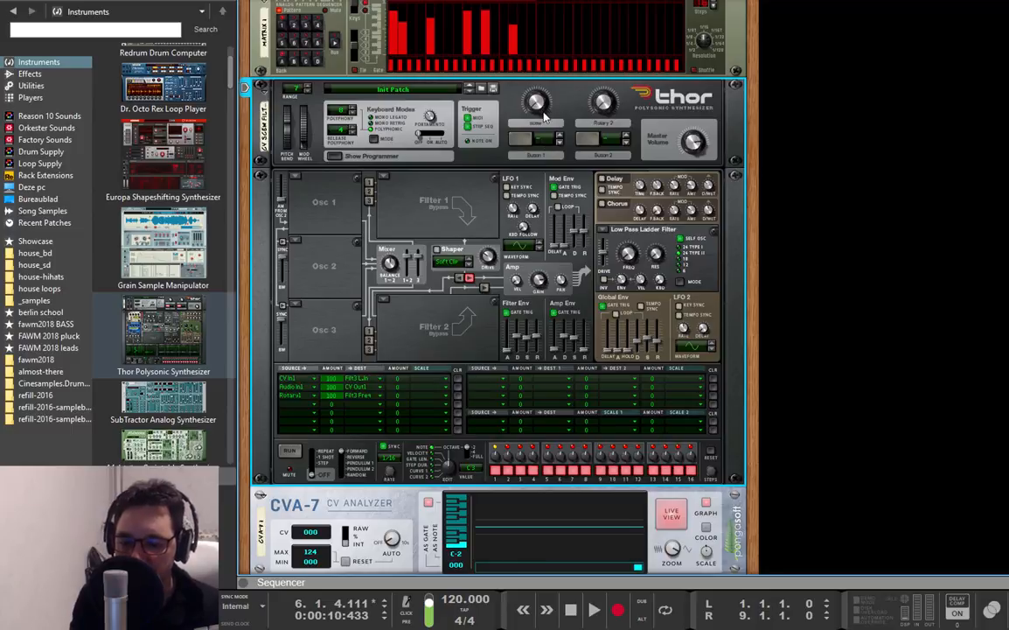
Bring Filter 3 Freq to 3.28 kHz, tweaking the Filter 3 Velocity amount
left_click(575, 612)
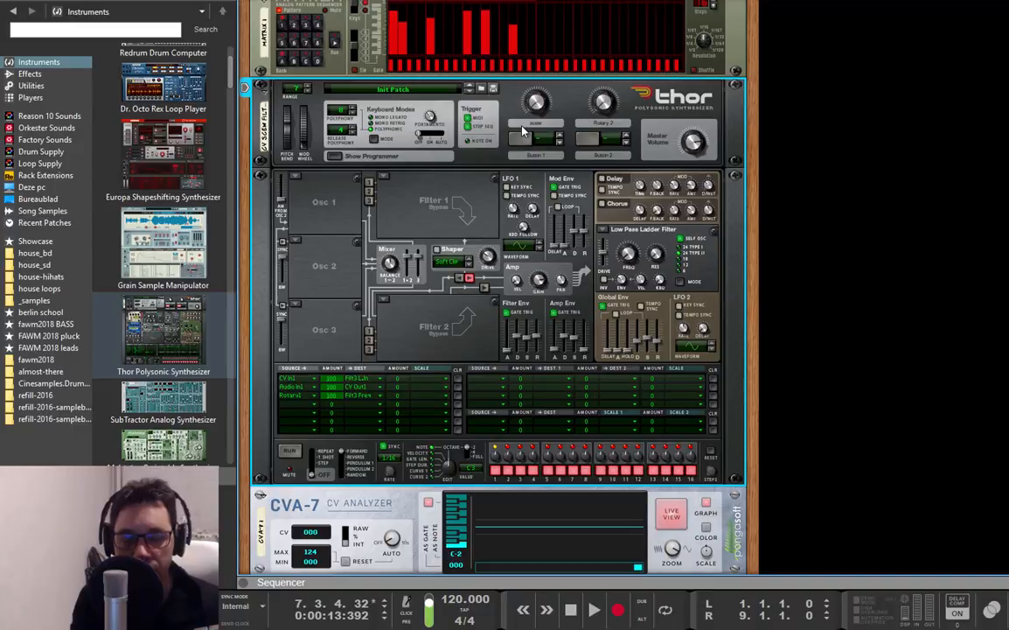
mouse_move(423, 247)
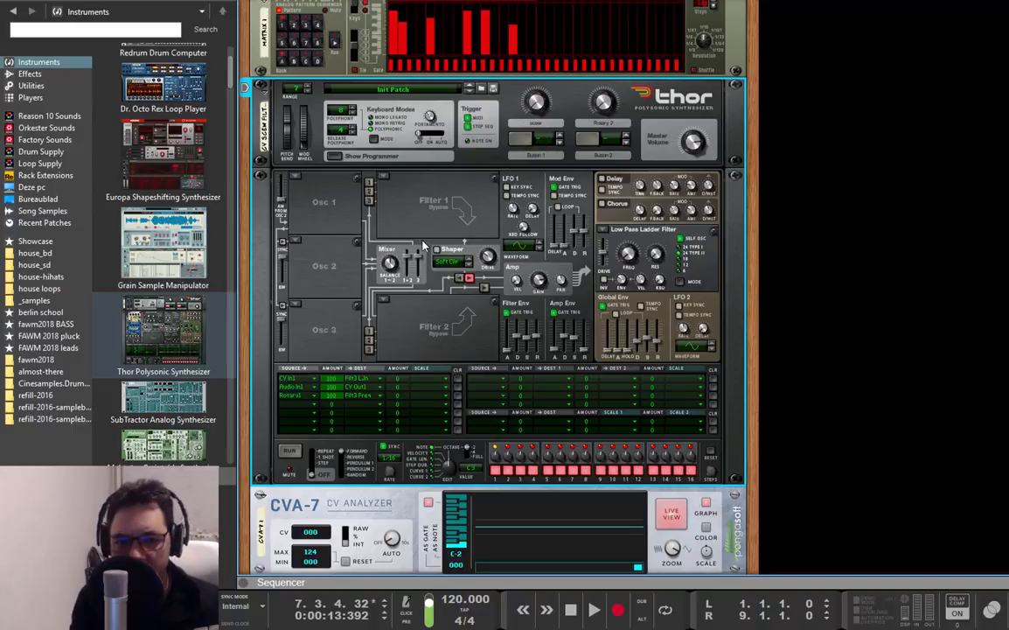
mouse_move(342, 416)
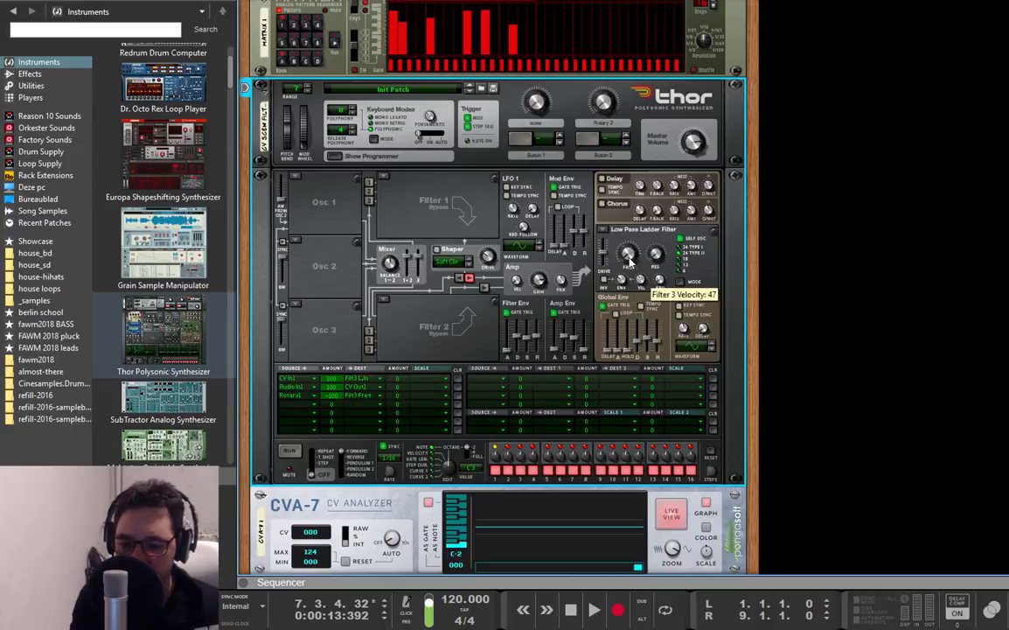
left_click_drag(628, 252, 628, 245)
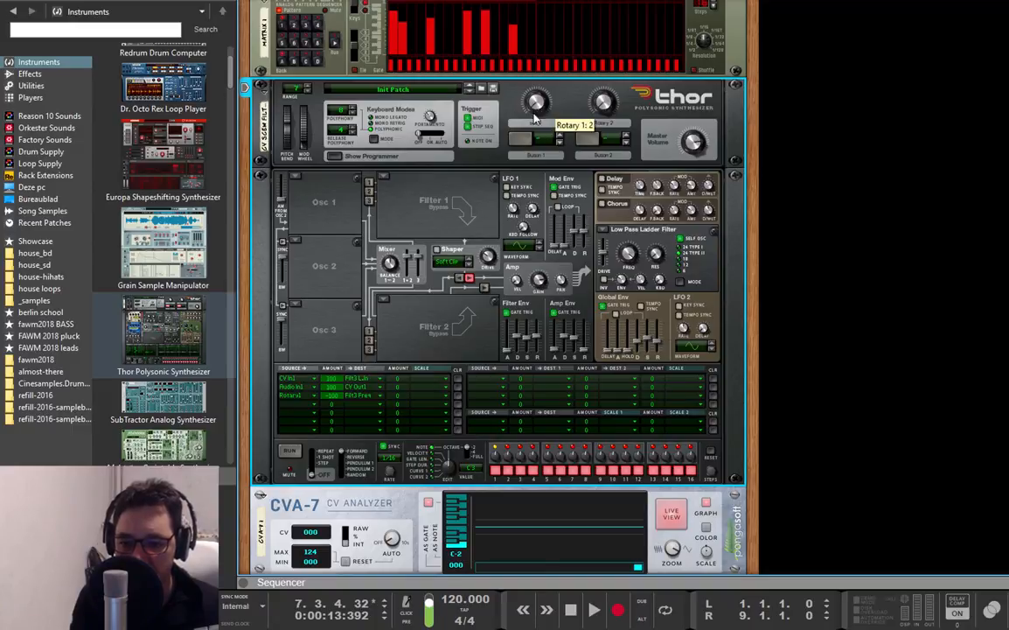
left_click(587, 609)
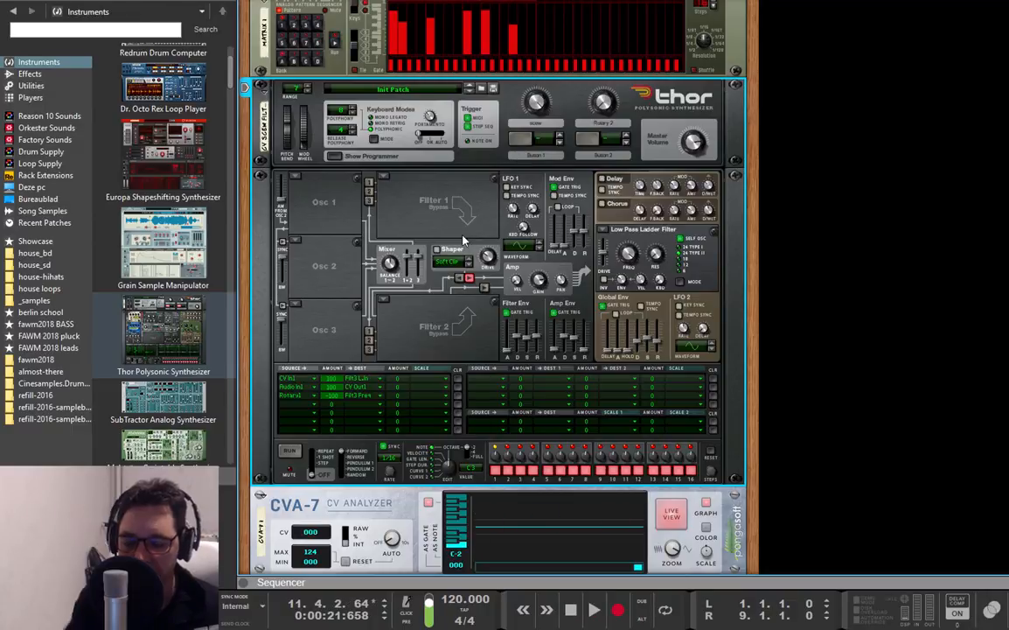
mouse_move(403, 346)
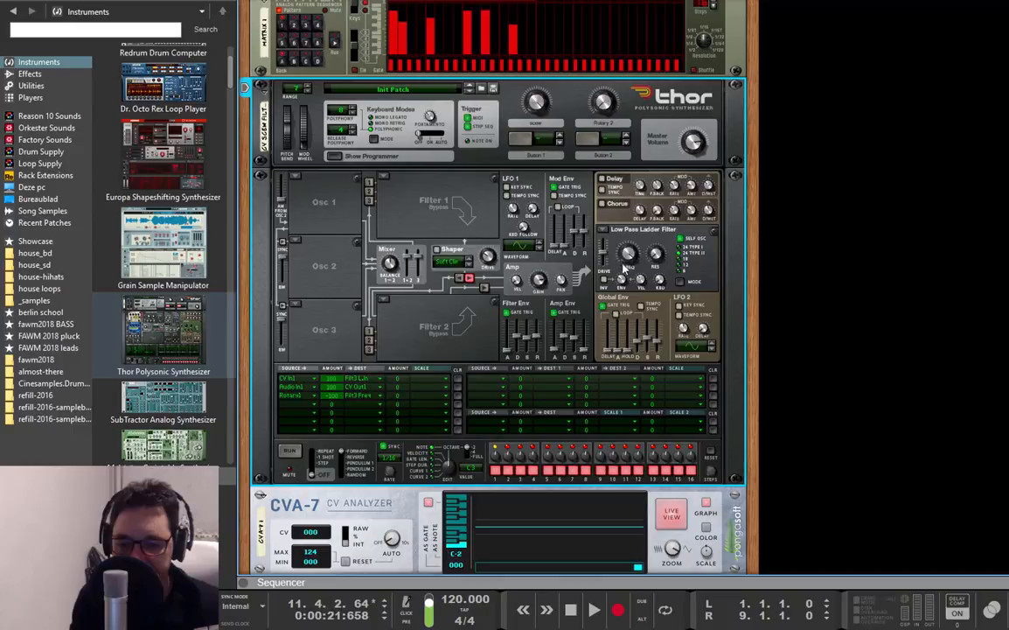
mouse_move(626, 261)
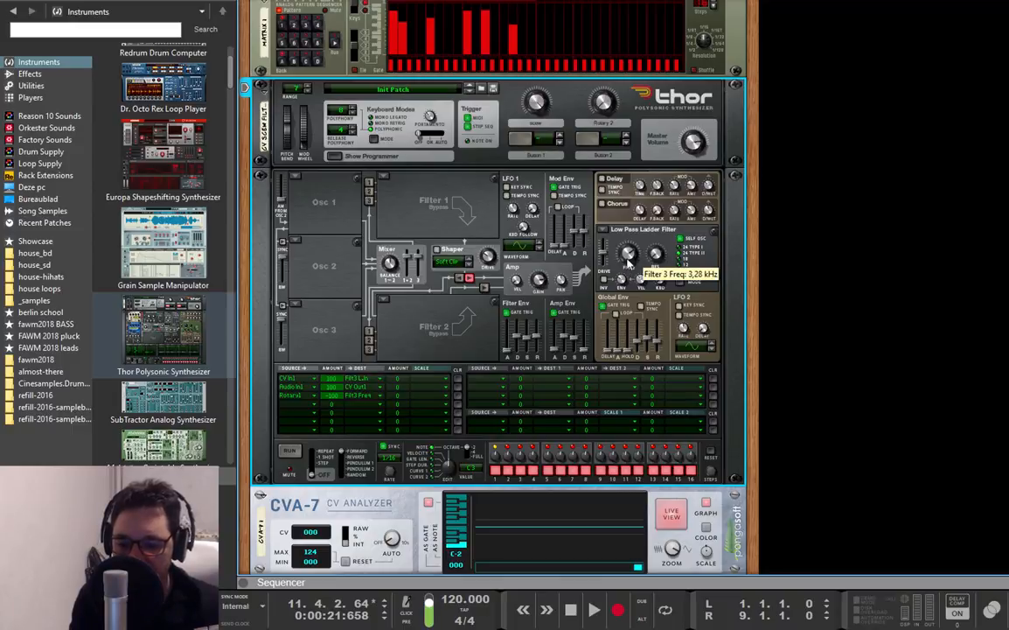
mouse_move(598, 325)
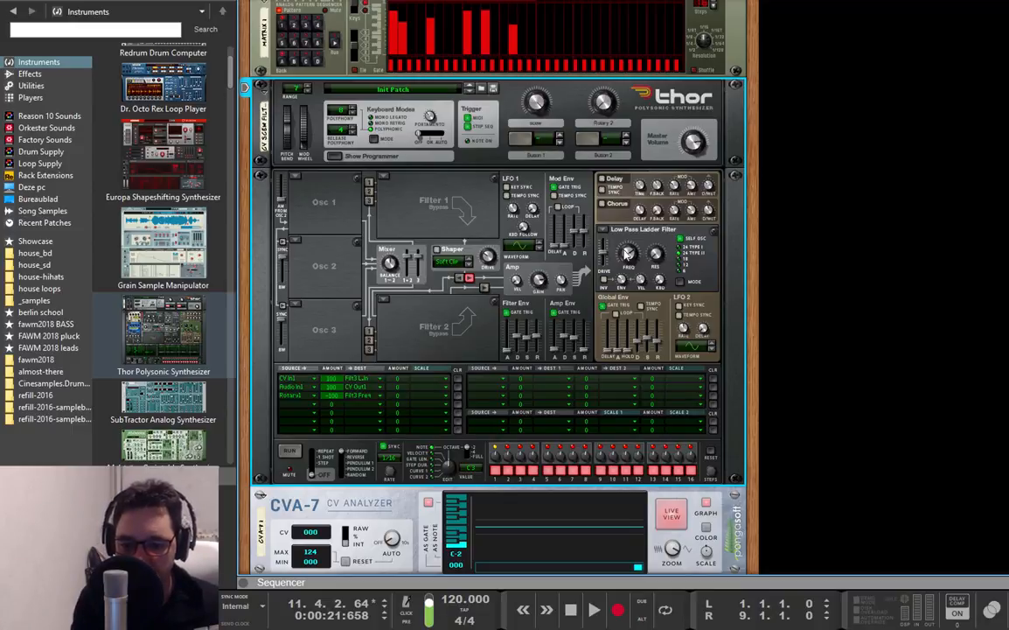
mouse_move(627, 259)
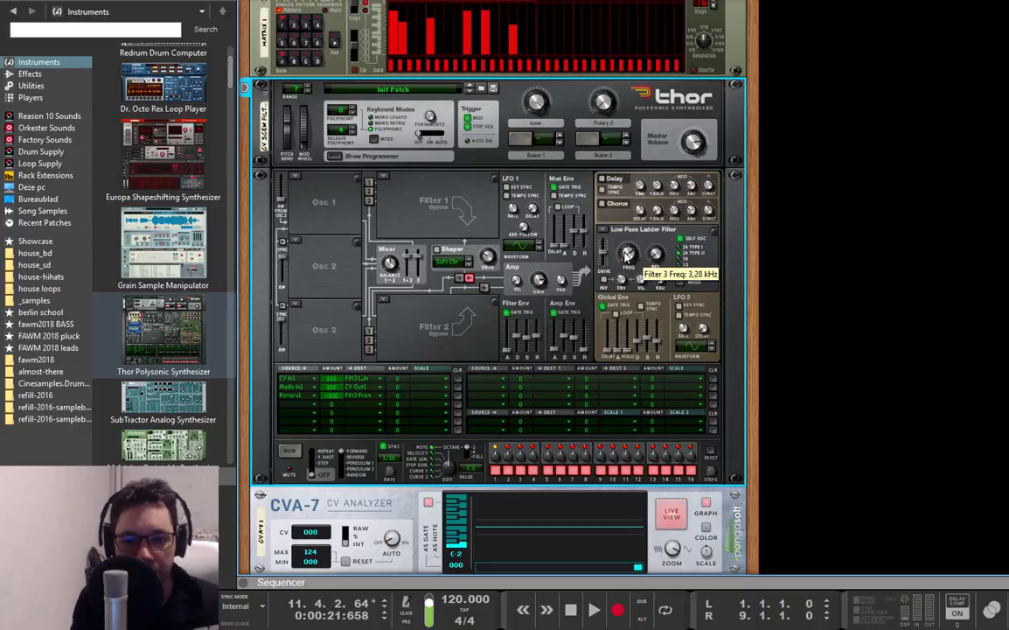
Try the global filter as Comb, then restore Low Pass Ladder at 6.25 kHz
left_click(673, 231)
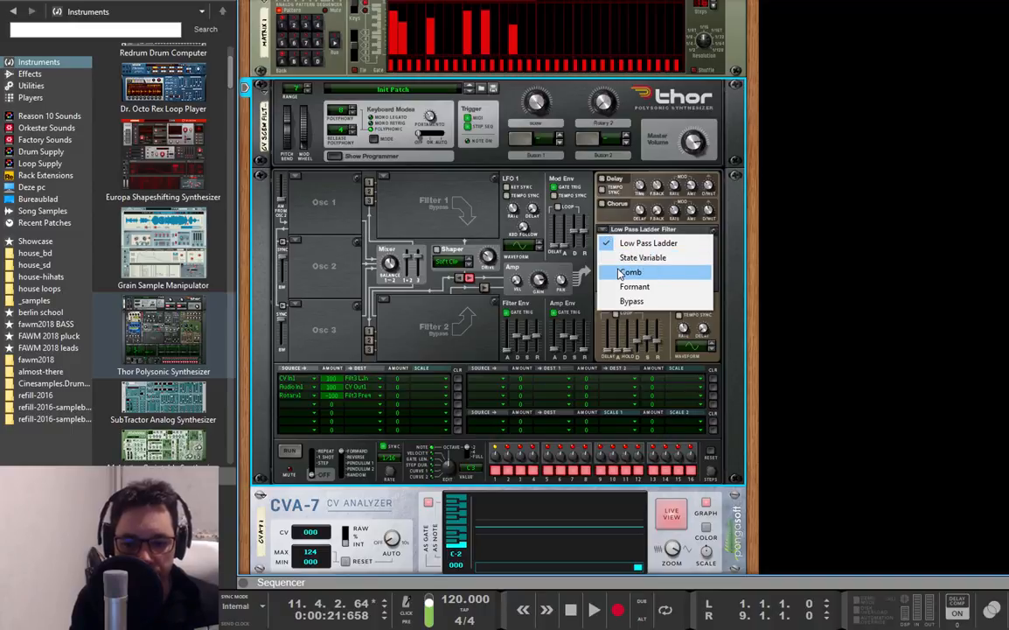
left_click(628, 273)
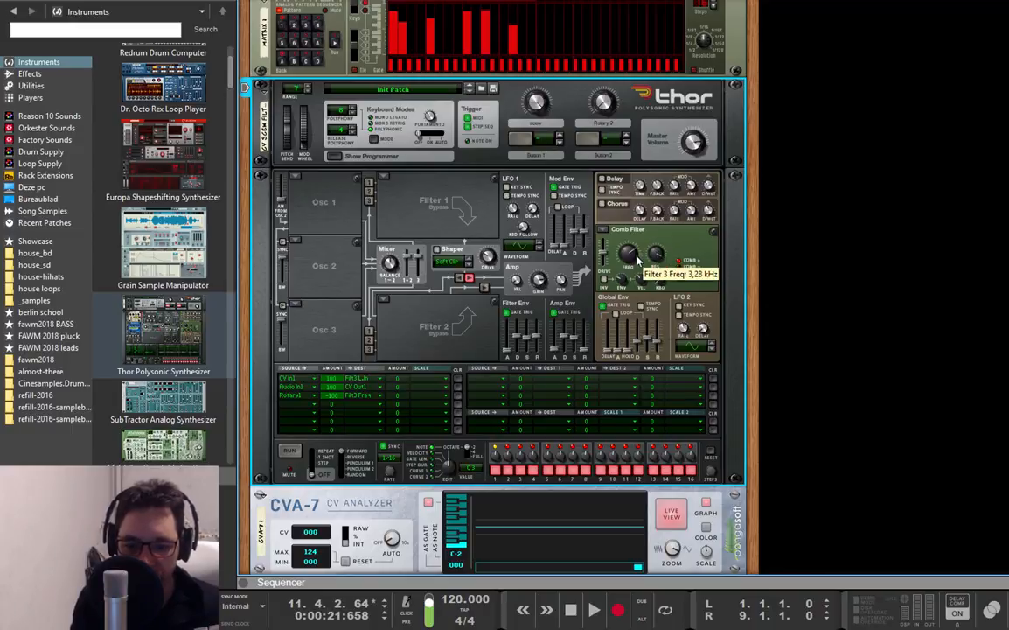
left_click_drag(628, 255, 628, 271)
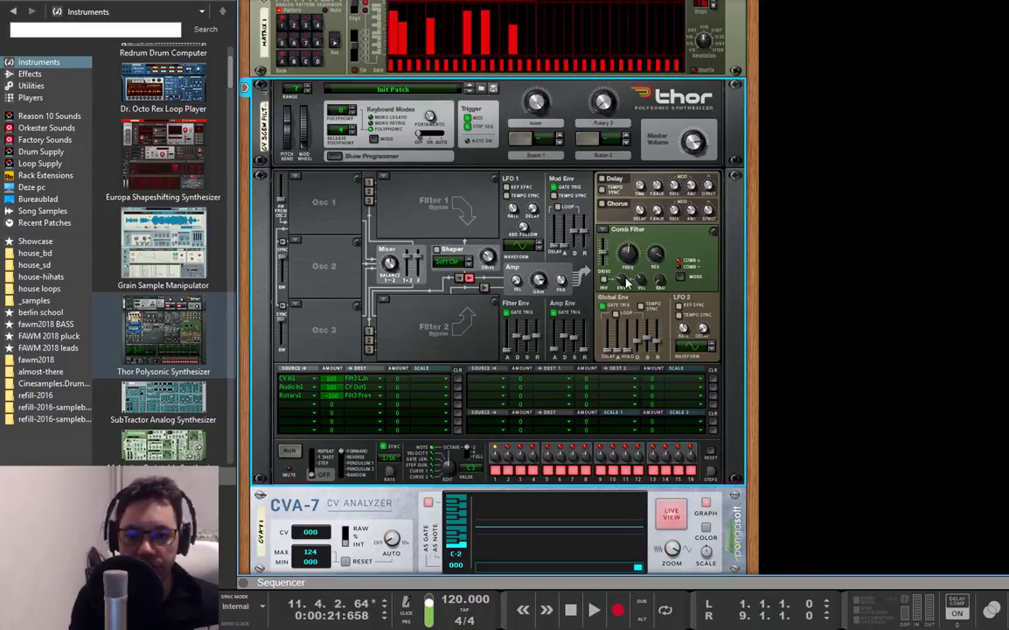
left_click(574, 609)
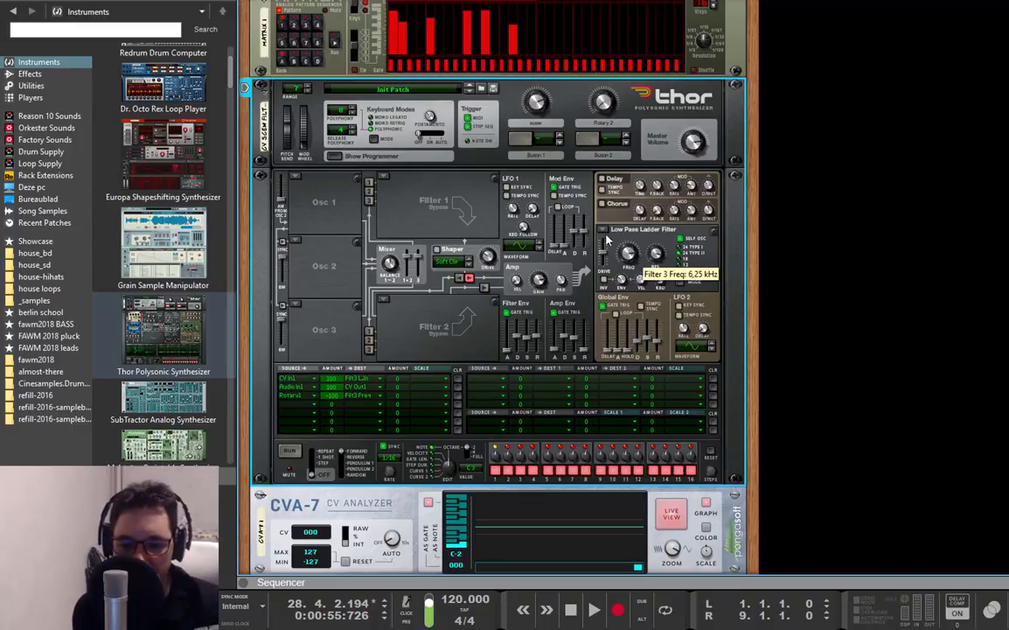
left_click(649, 241)
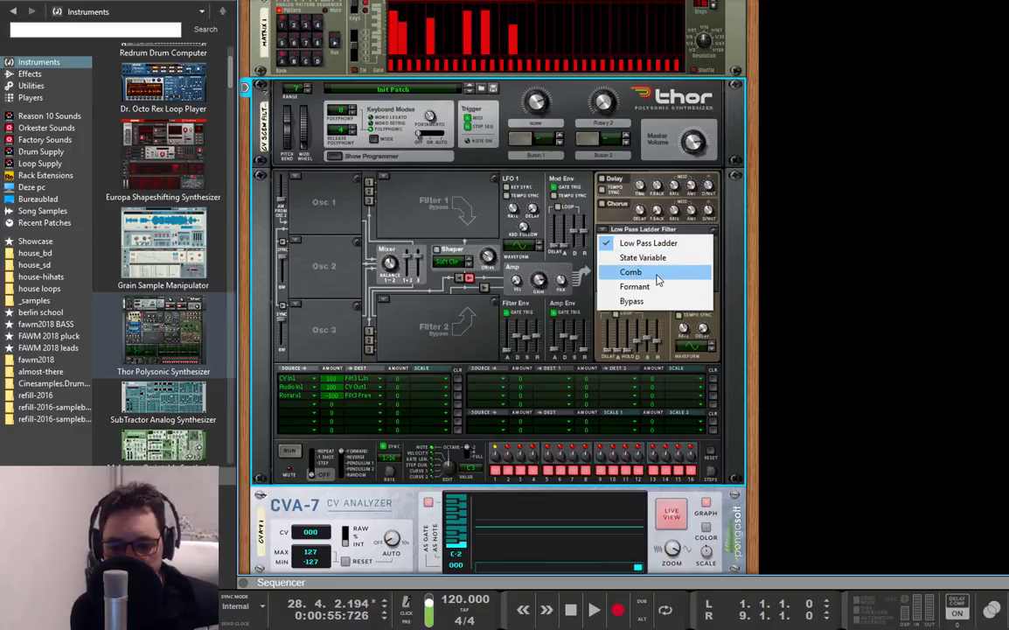
left_click(648, 243)
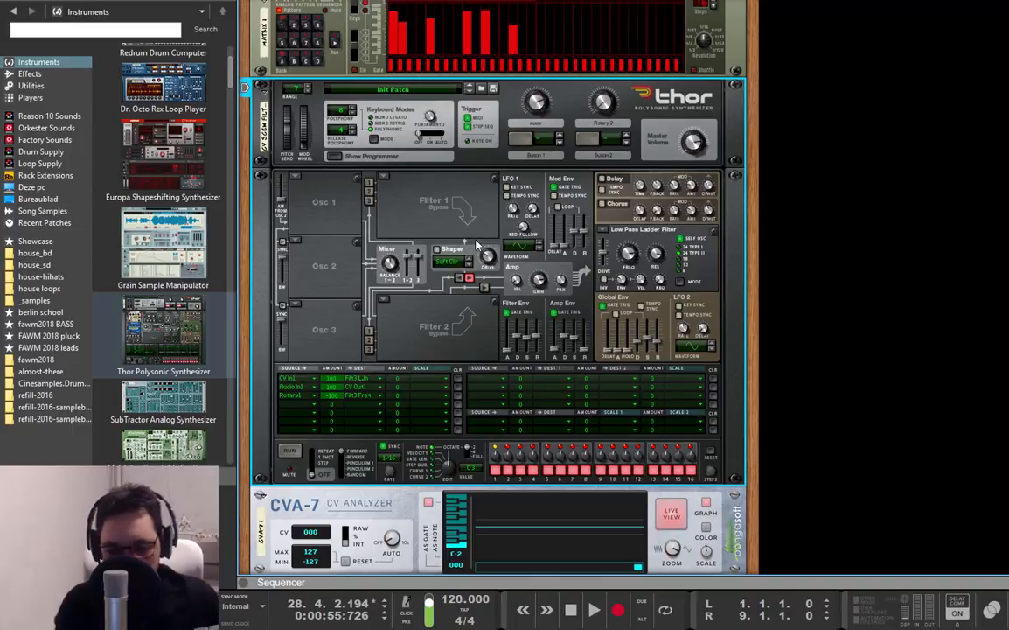
mouse_move(475, 249)
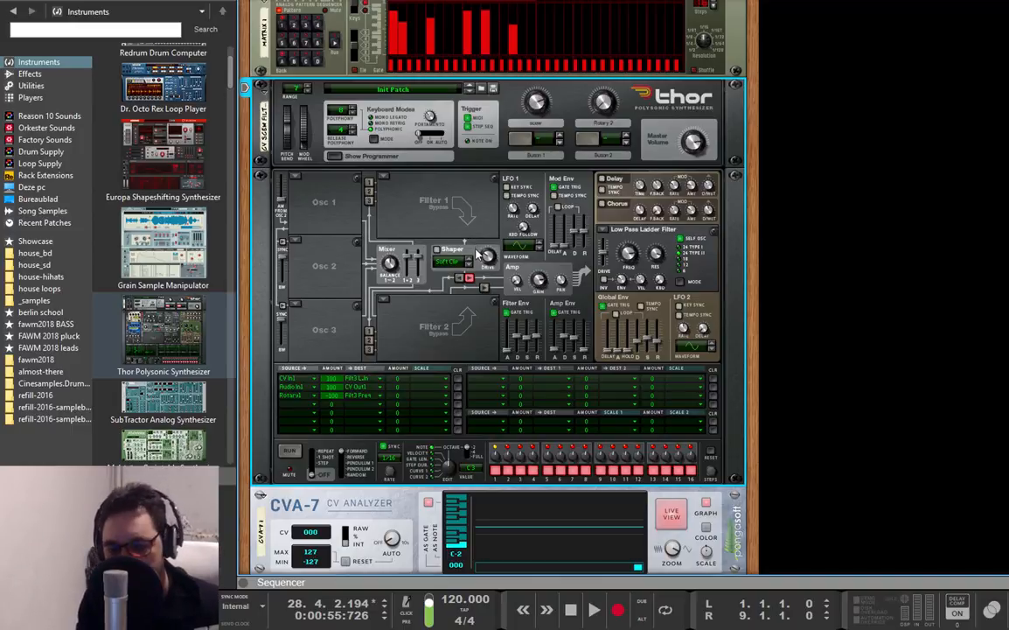